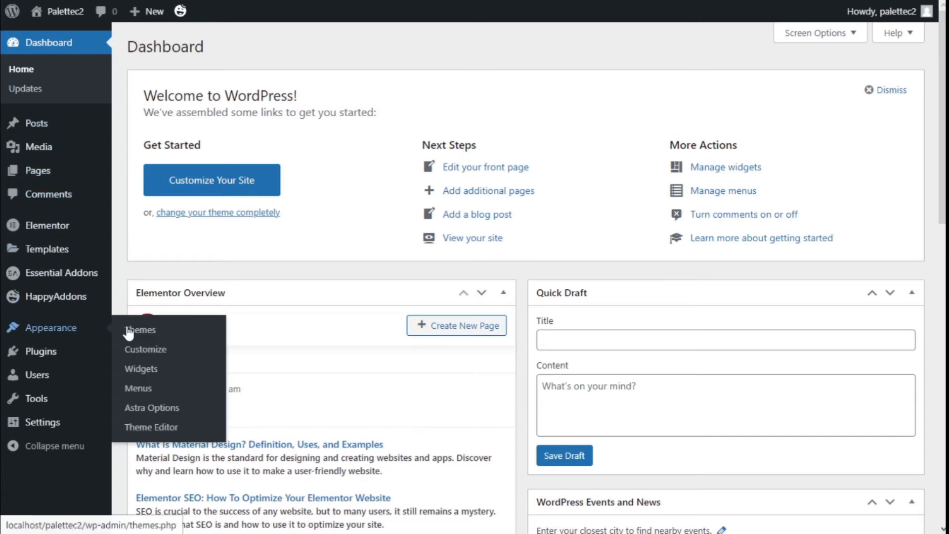
mouse_move(146, 349)
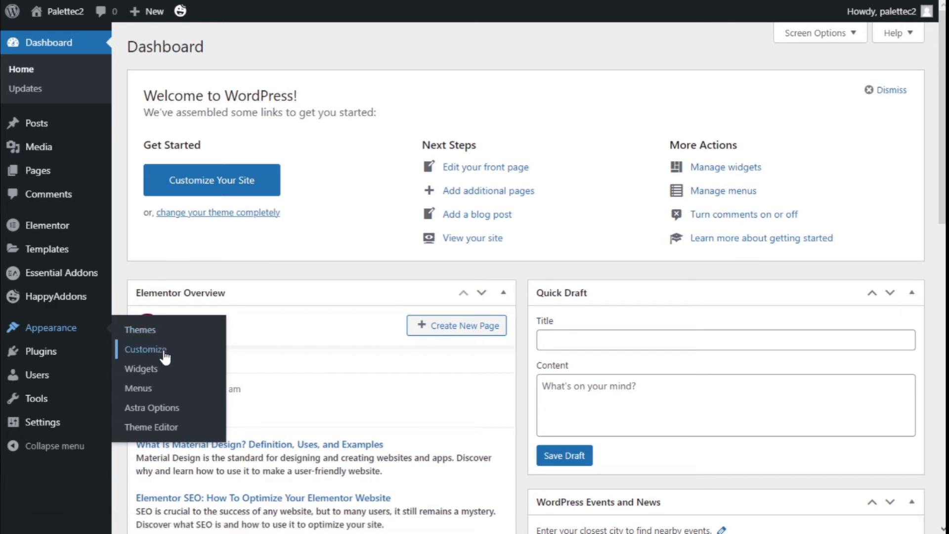
- Go to Appearance › Customize to reach the Astra theme Customizer
left_click(146, 349)
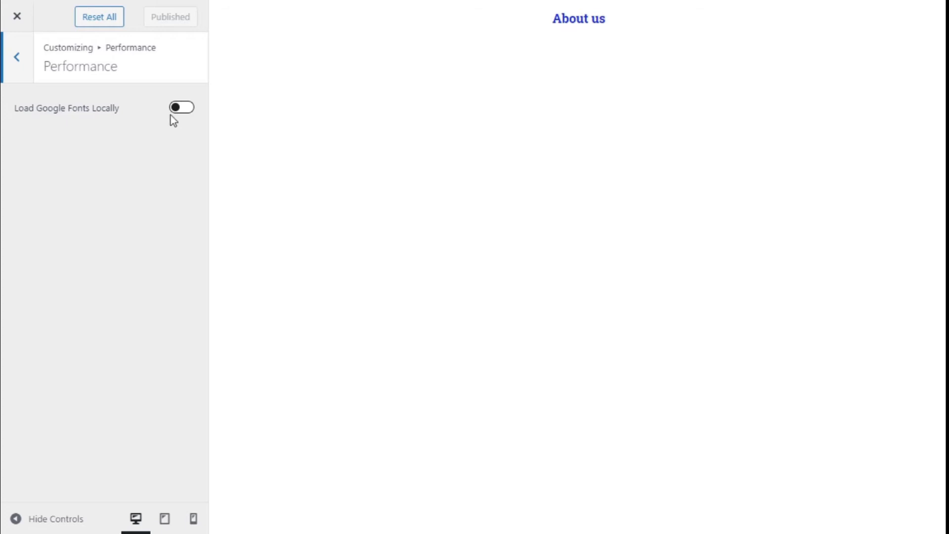
- Enable Load Google Fonts Locally in the Performance panel
left_click(181, 106)
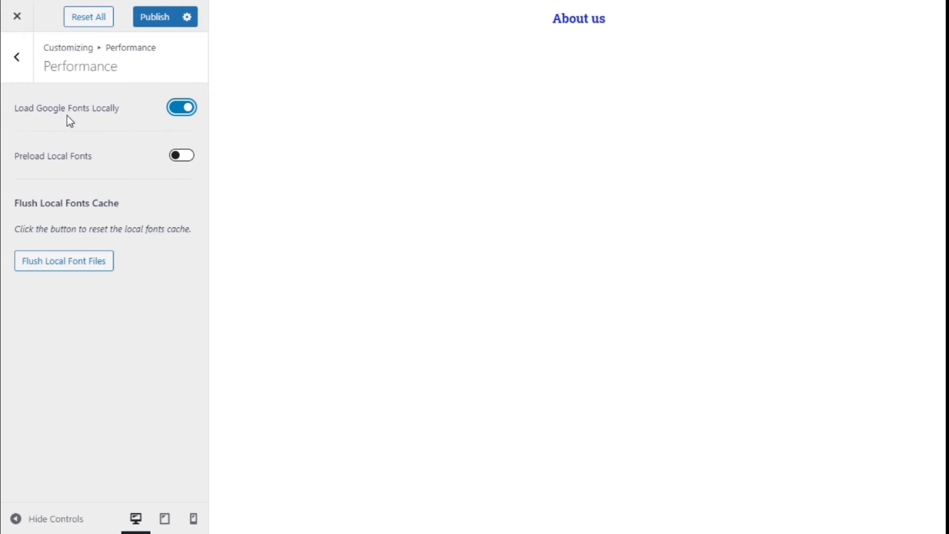
mouse_move(122, 119)
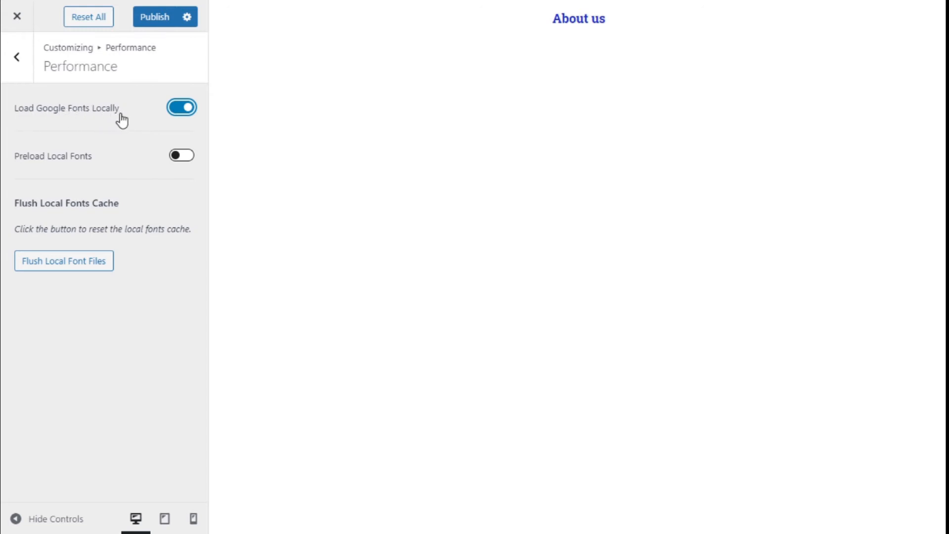
mouse_move(31, 113)
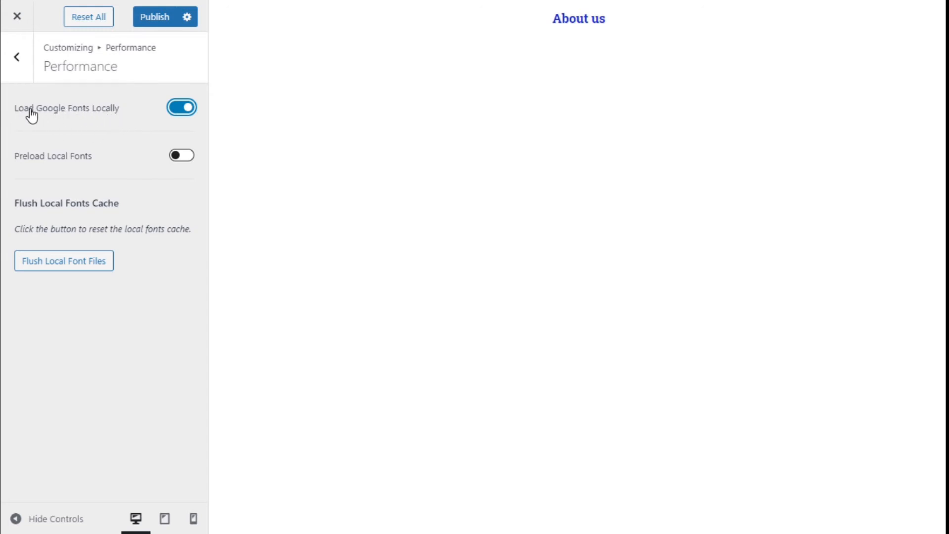
mouse_move(128, 120)
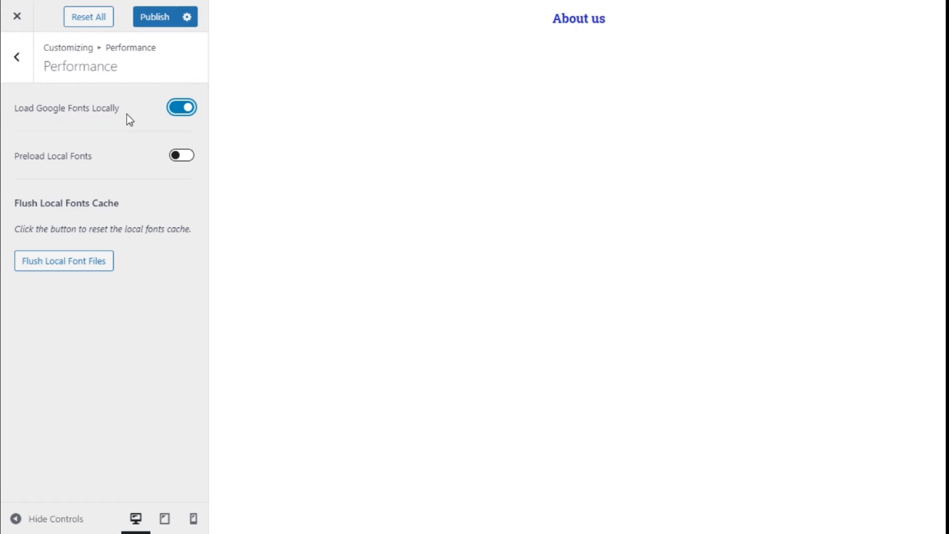
mouse_move(23, 165)
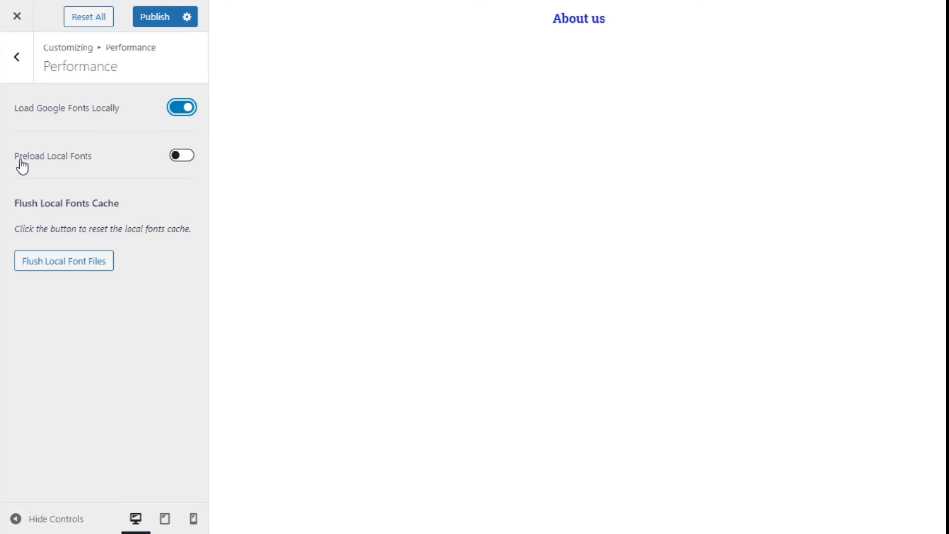
mouse_move(50, 168)
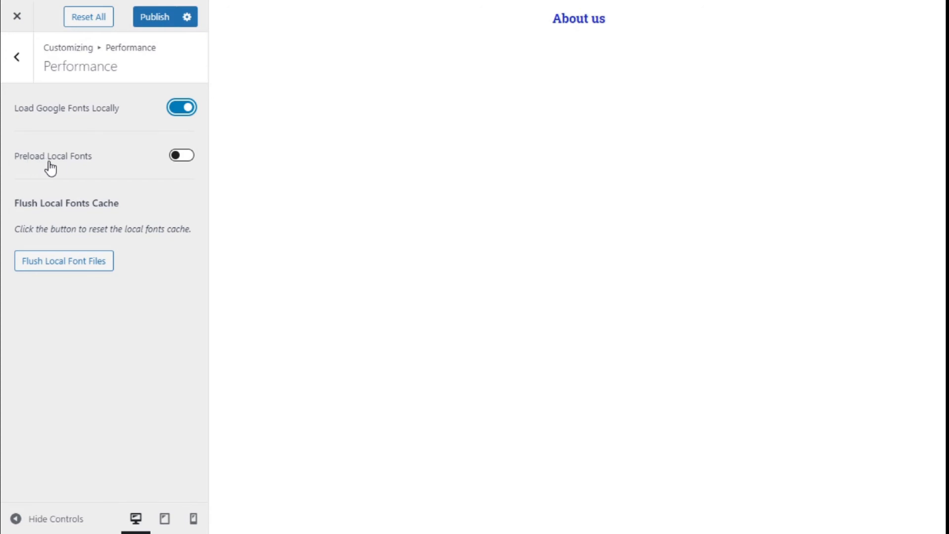
mouse_move(91, 169)
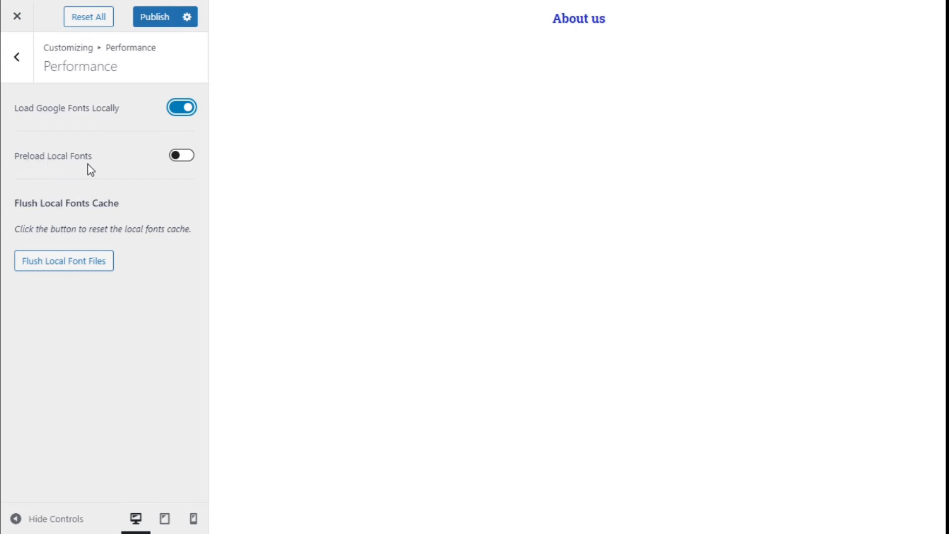
- Enable Preload Local Fonts alongside local Google Fonts loading
left_click(181, 156)
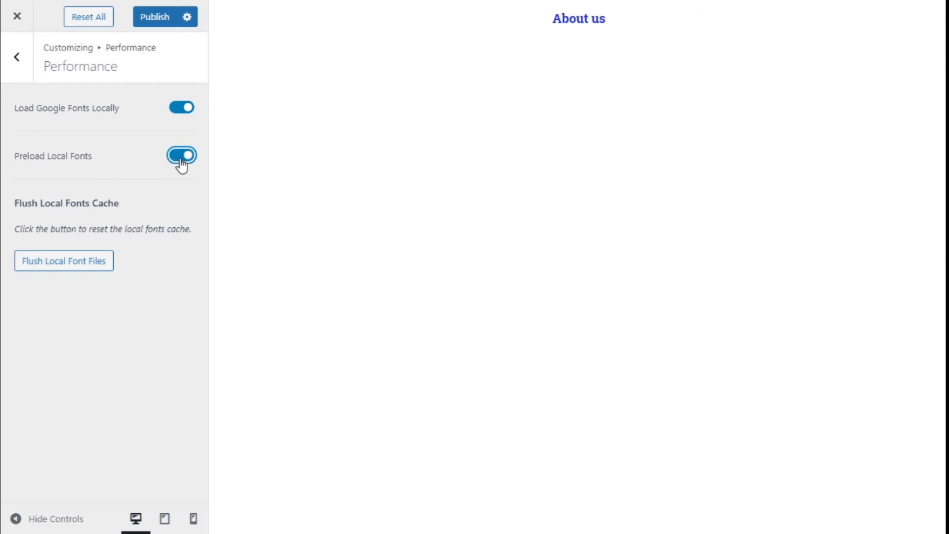
mouse_move(47, 172)
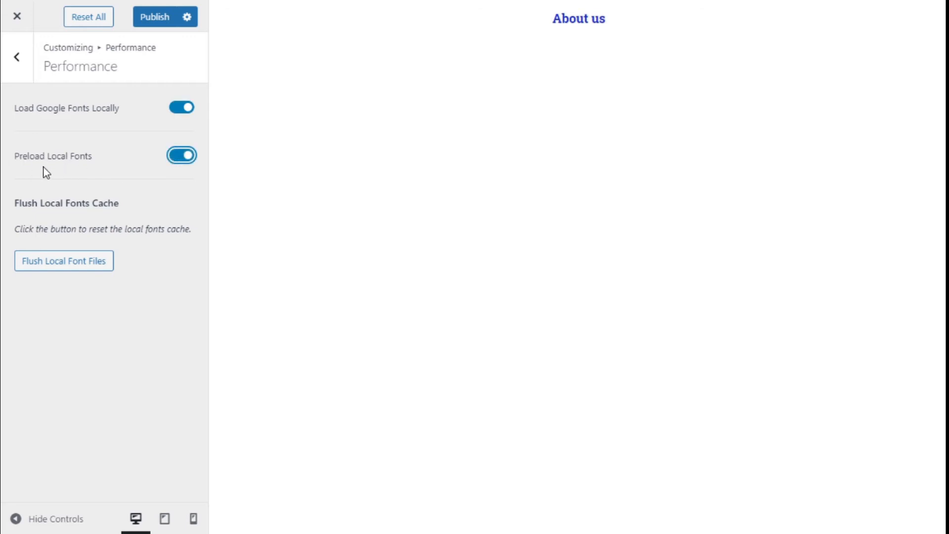
mouse_move(72, 168)
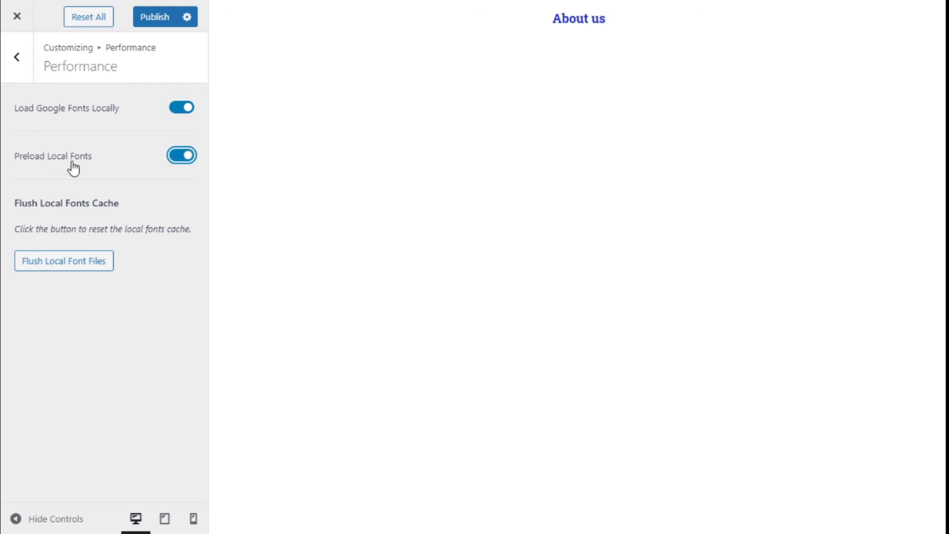
mouse_move(114, 169)
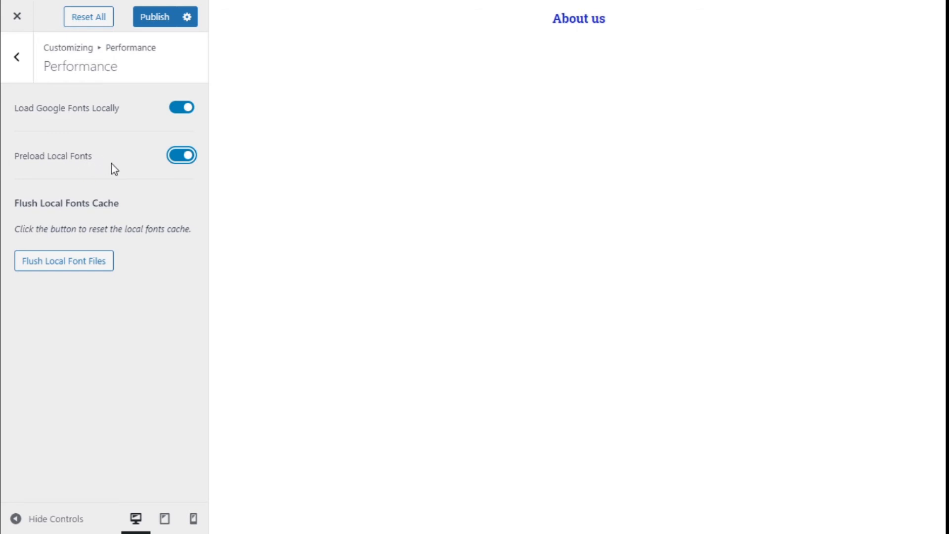
mouse_move(96, 186)
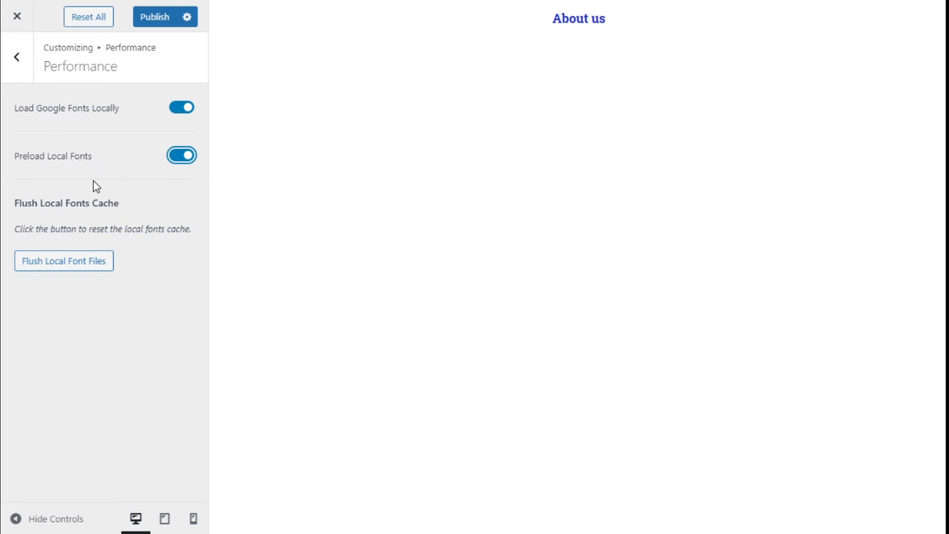
mouse_move(94, 173)
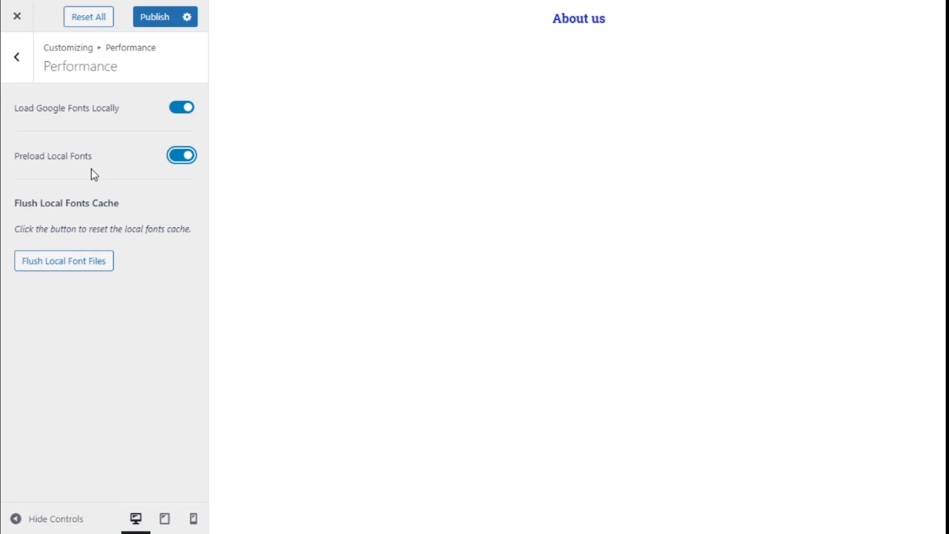
mouse_move(456, 169)
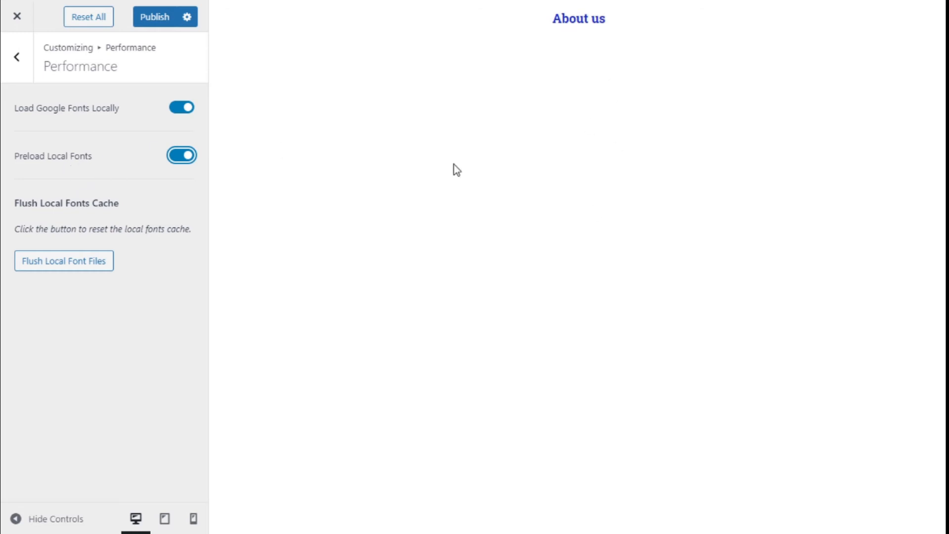
mouse_move(83, 171)
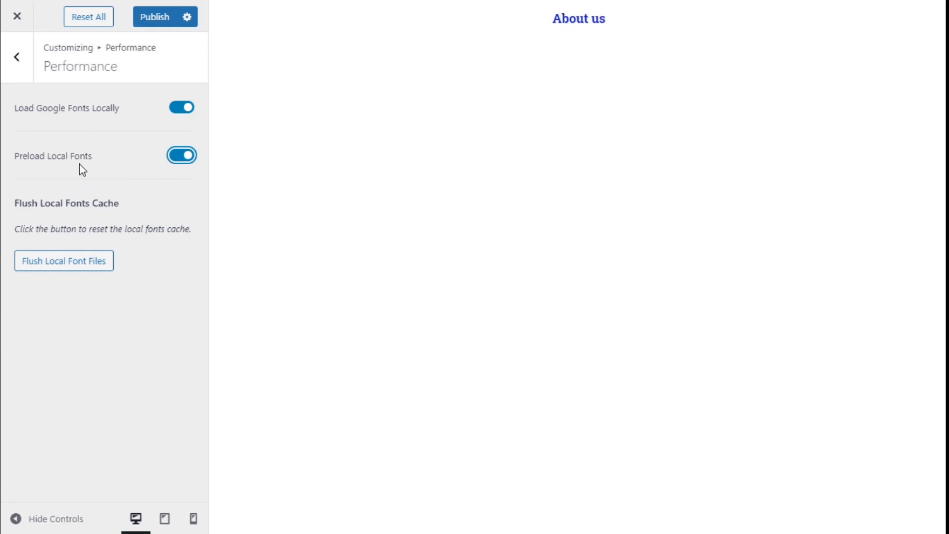
mouse_move(396, 194)
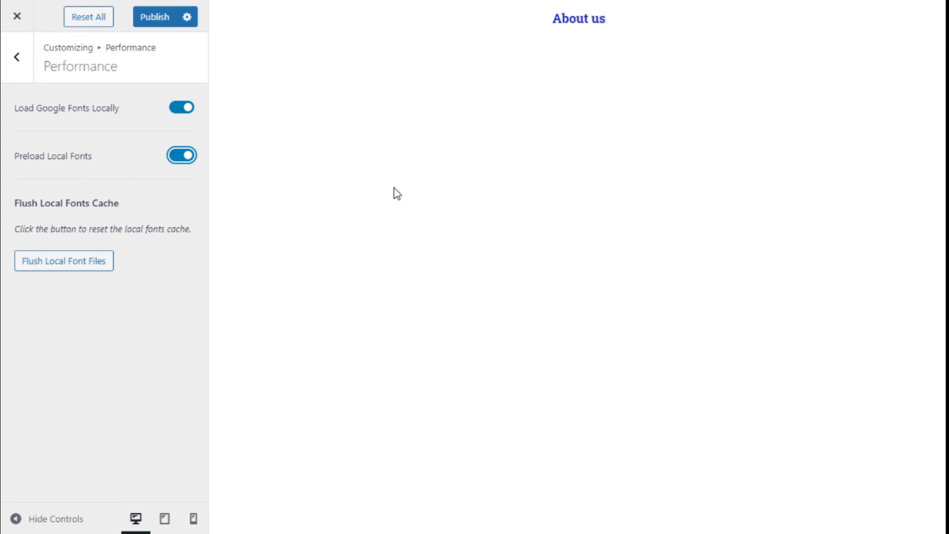
mouse_move(91, 144)
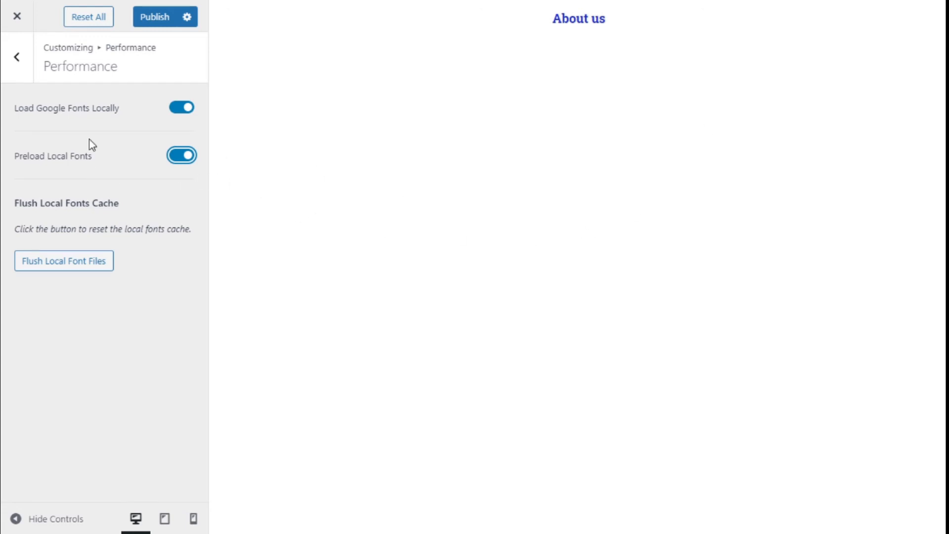
mouse_move(118, 163)
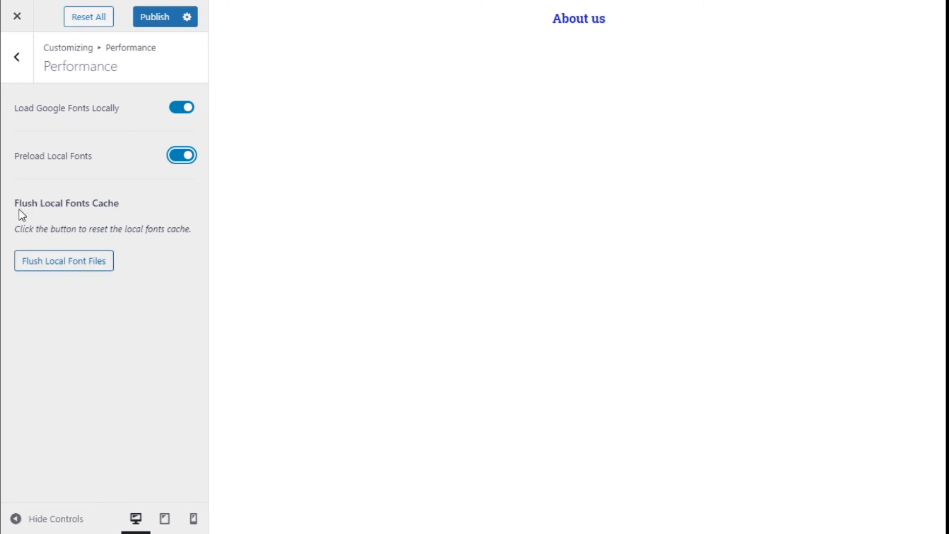
mouse_move(68, 218)
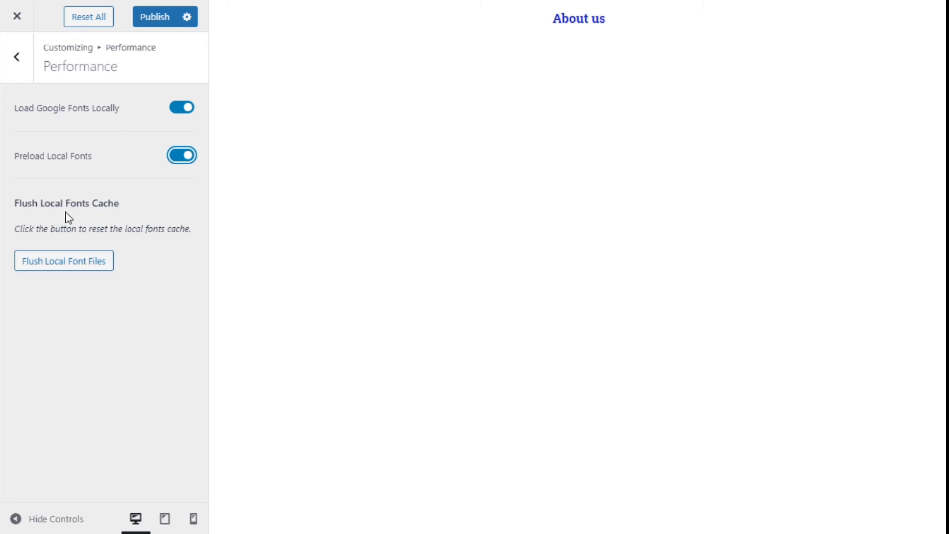
mouse_move(111, 221)
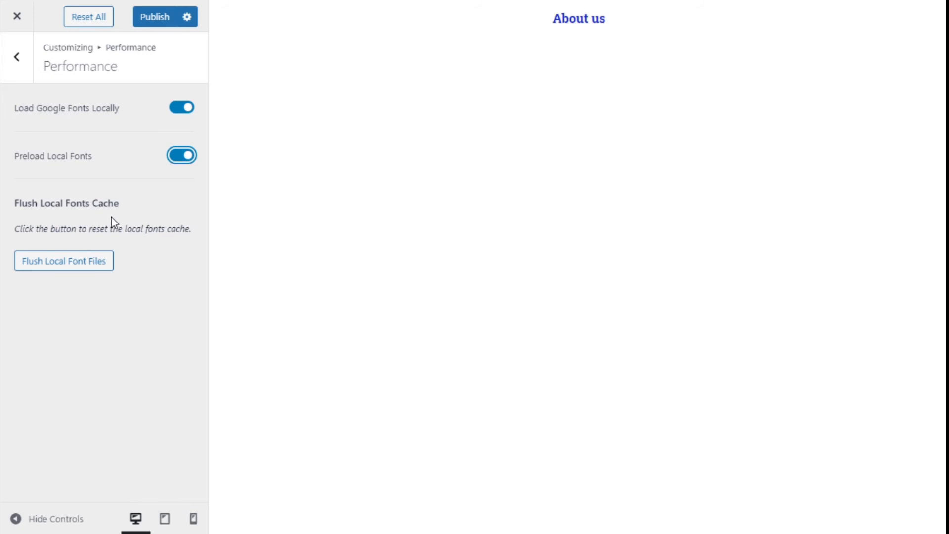
mouse_move(139, 242)
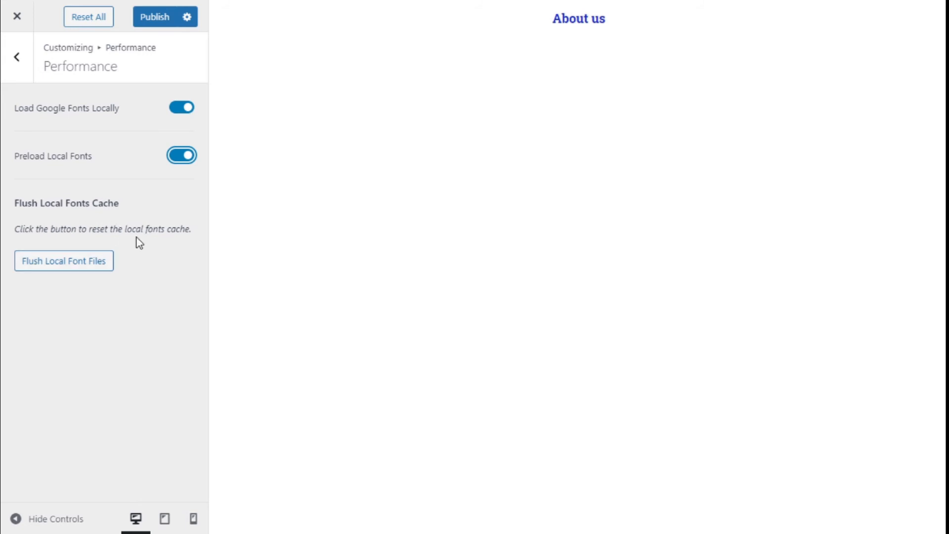
mouse_move(179, 211)
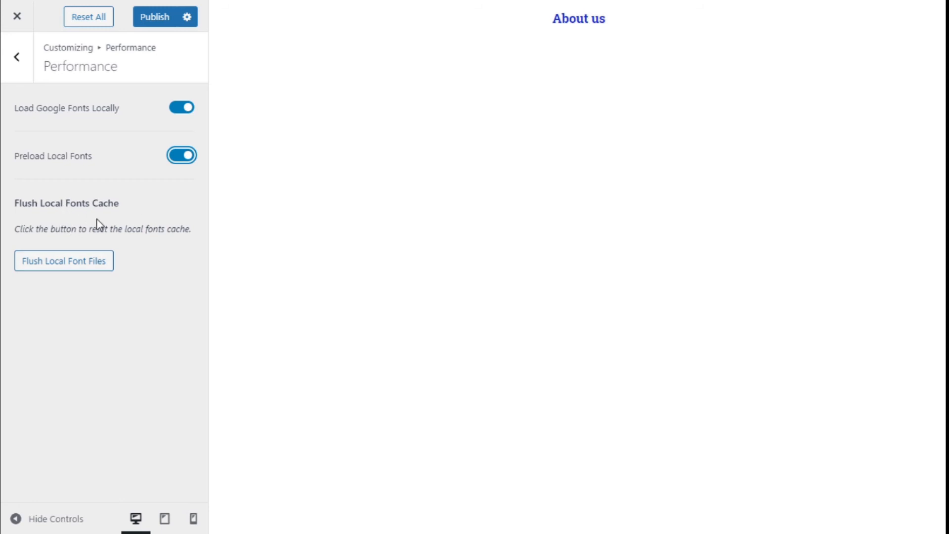
mouse_move(387, 229)
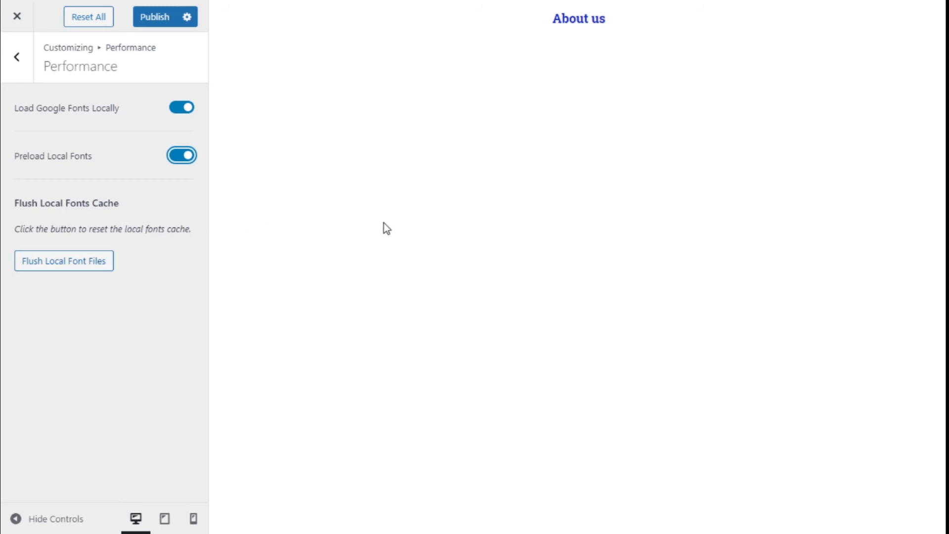
mouse_move(54, 219)
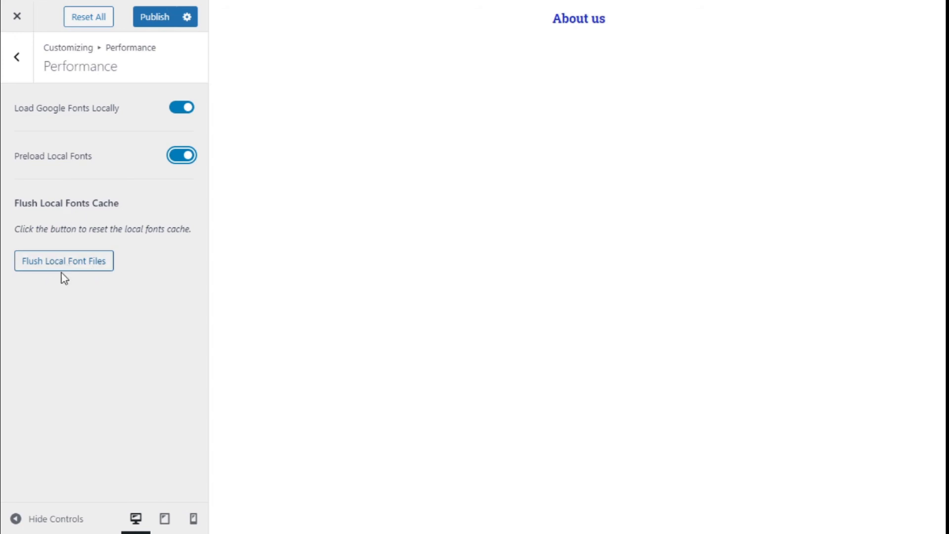
mouse_move(92, 271)
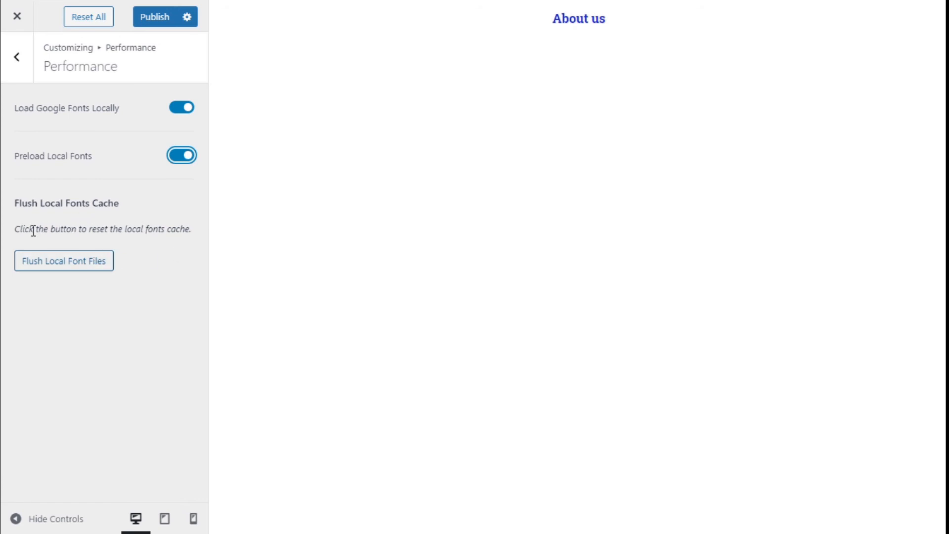
mouse_move(148, 235)
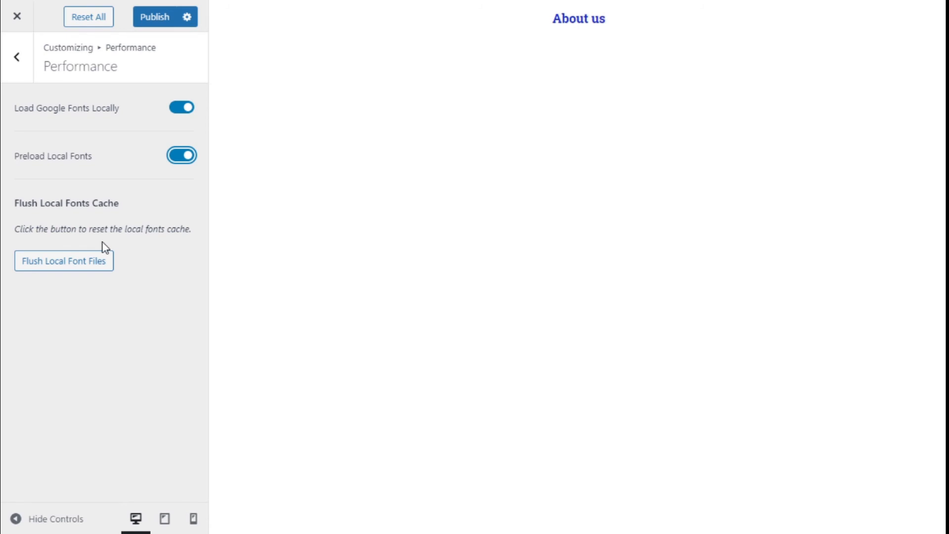
mouse_move(60, 221)
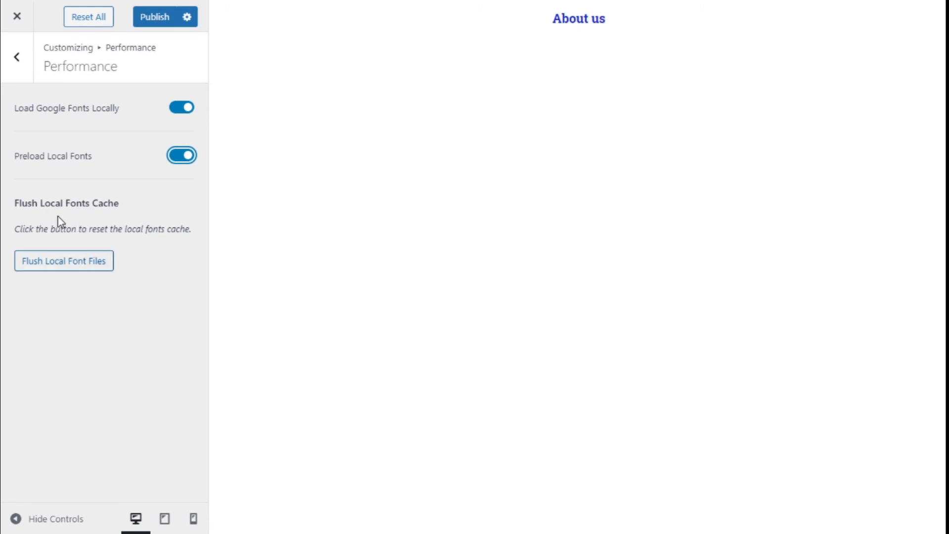
mouse_move(119, 214)
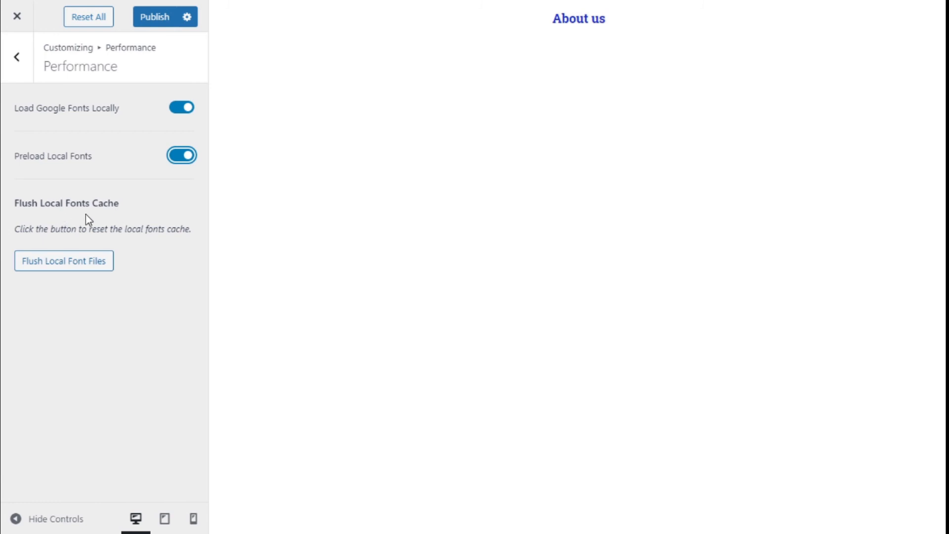
mouse_move(149, 250)
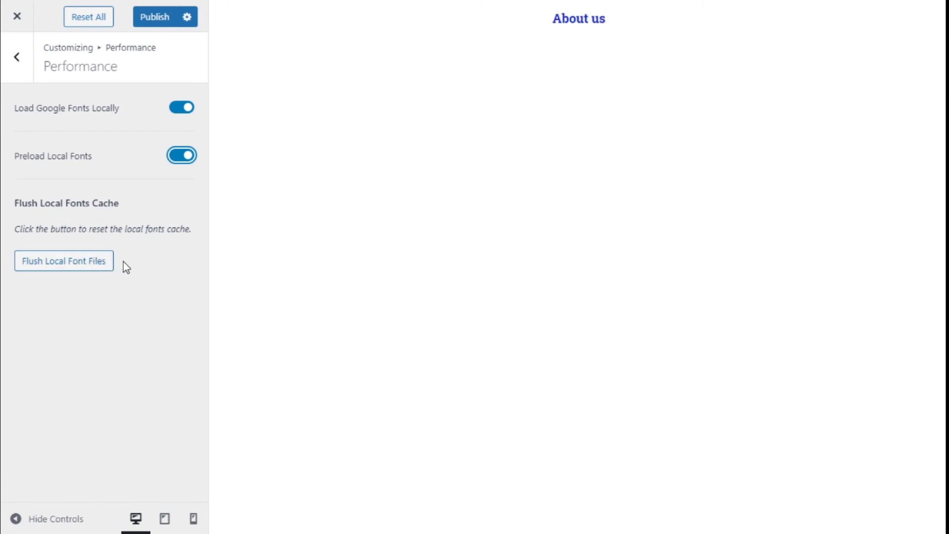
mouse_move(147, 129)
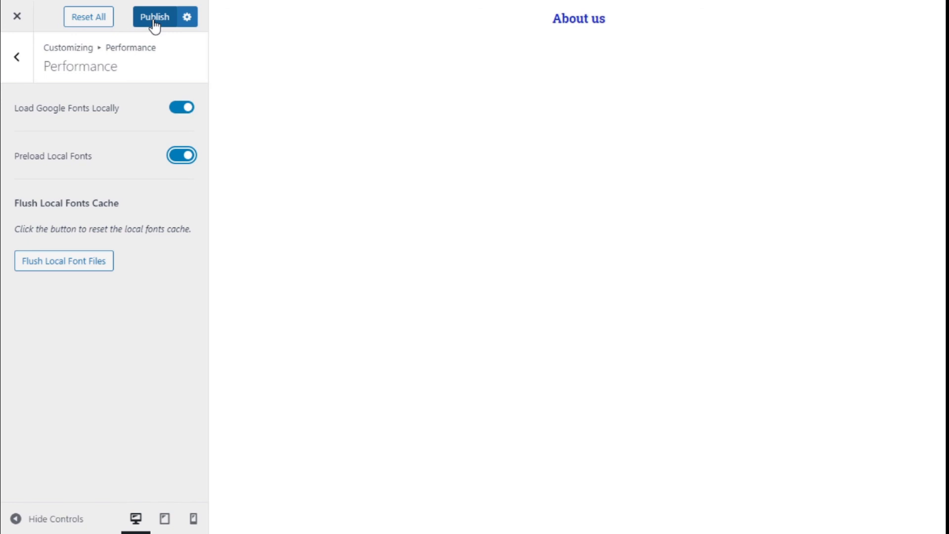
- Publish the Customizer so local font loading and preloading go live
left_click(181, 155)
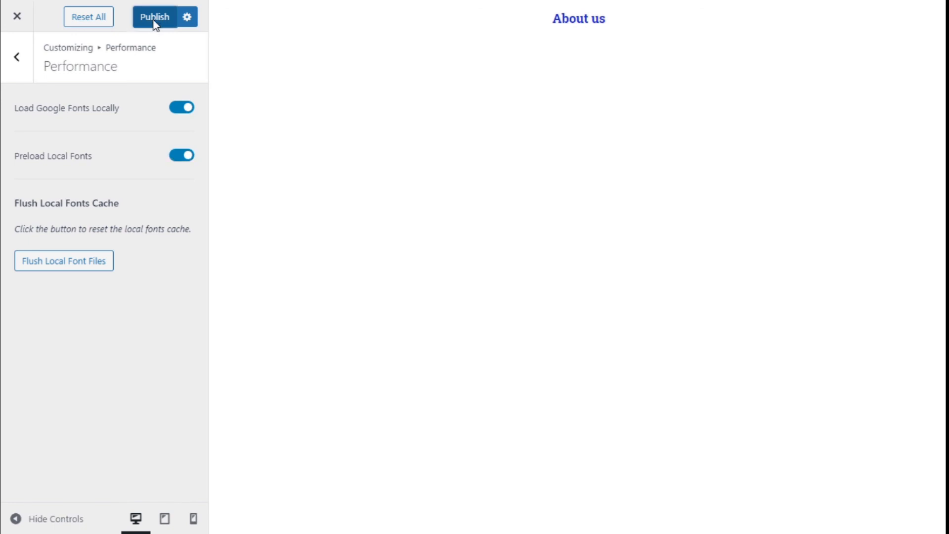
left_click(154, 17)
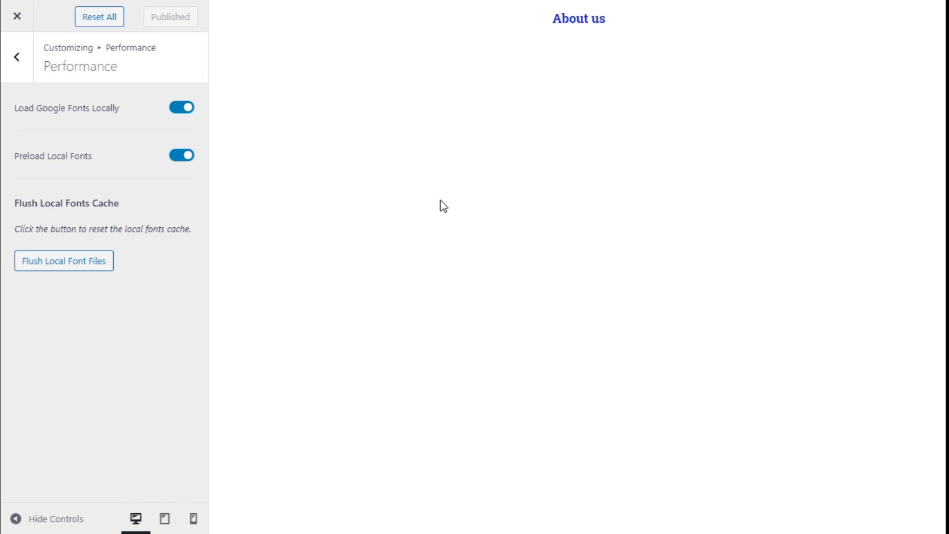